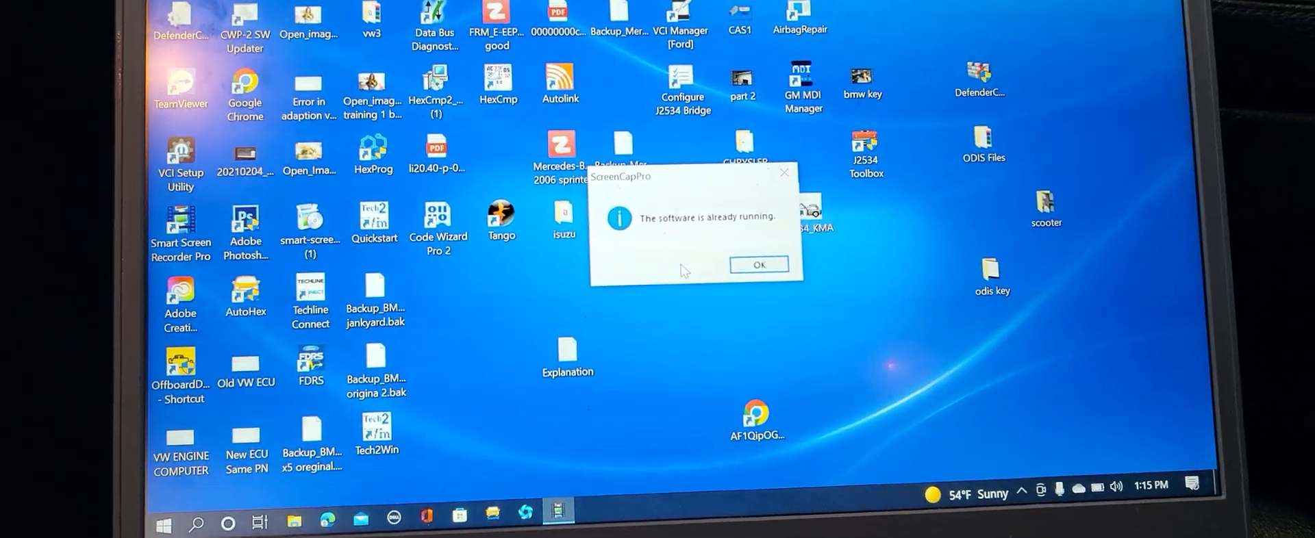
- Dismiss the ScreenCapPro 'already running' notice and launch the AutoHex desktop shortcut
left_click(758, 265)
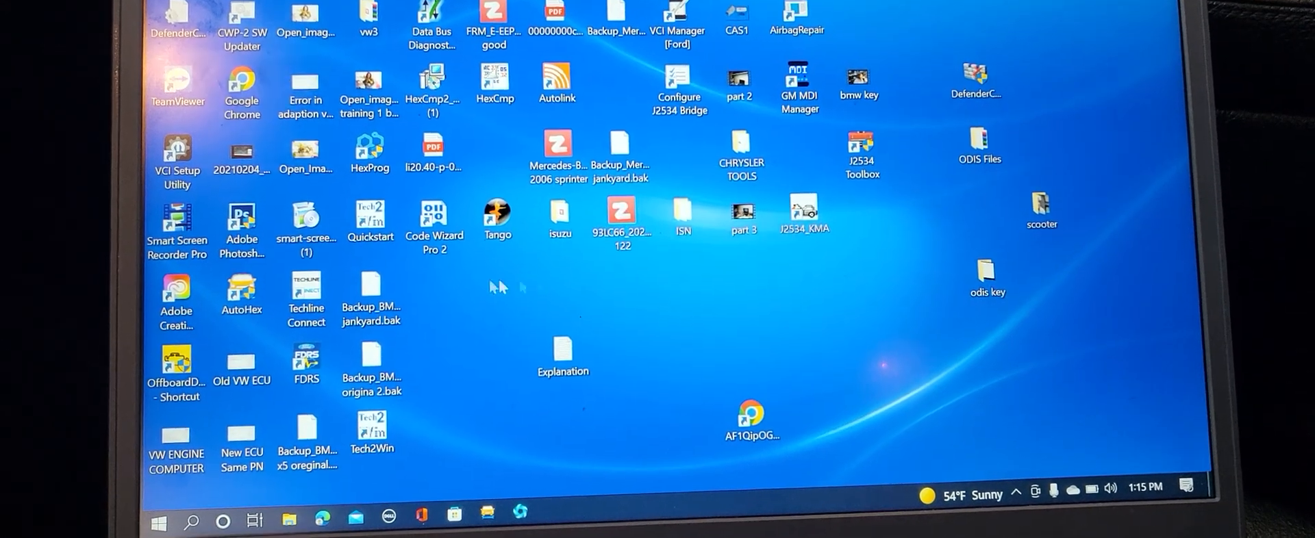
left_click(246, 226)
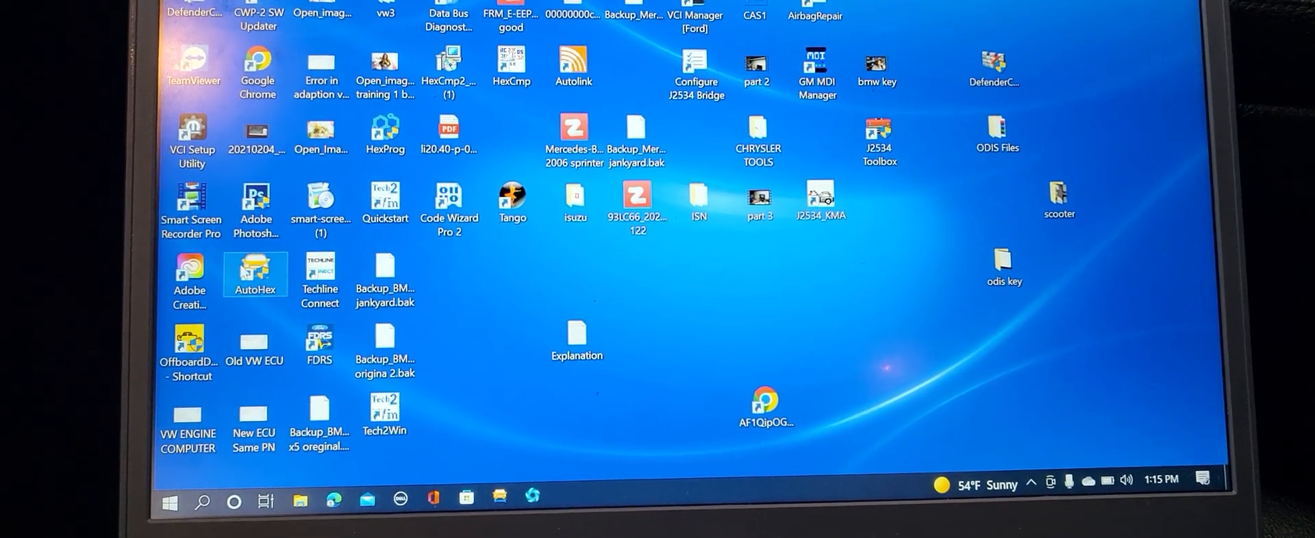
double_click(255, 274)
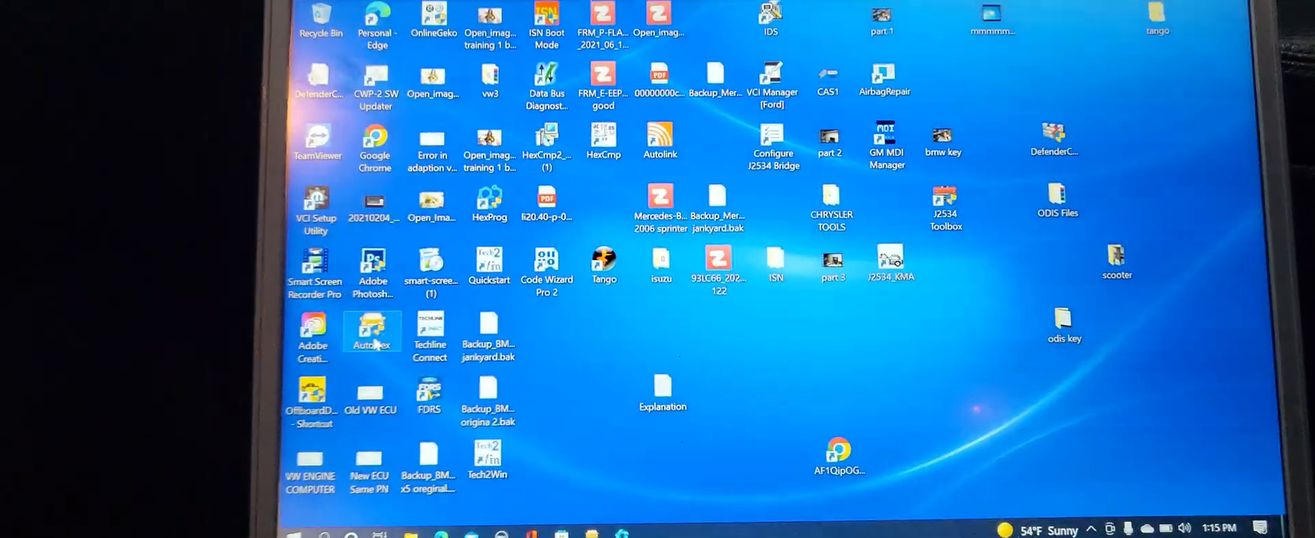
- Launch AutoHex II and select BMW to show its diagnosis, coding and bench options
double_click(373, 331)
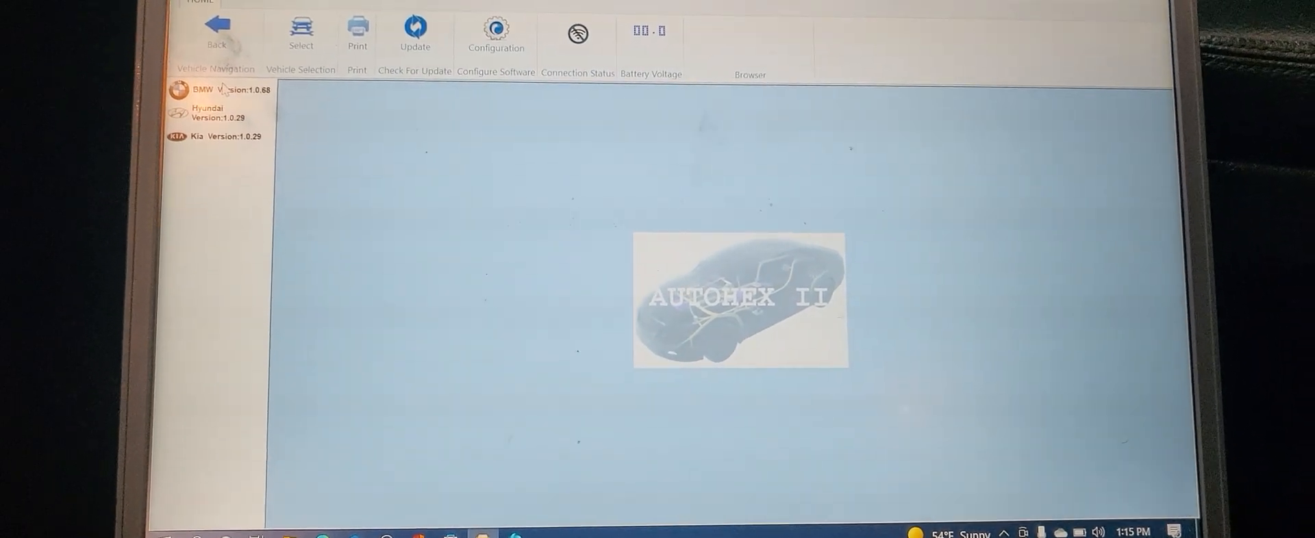
left_click(213, 90)
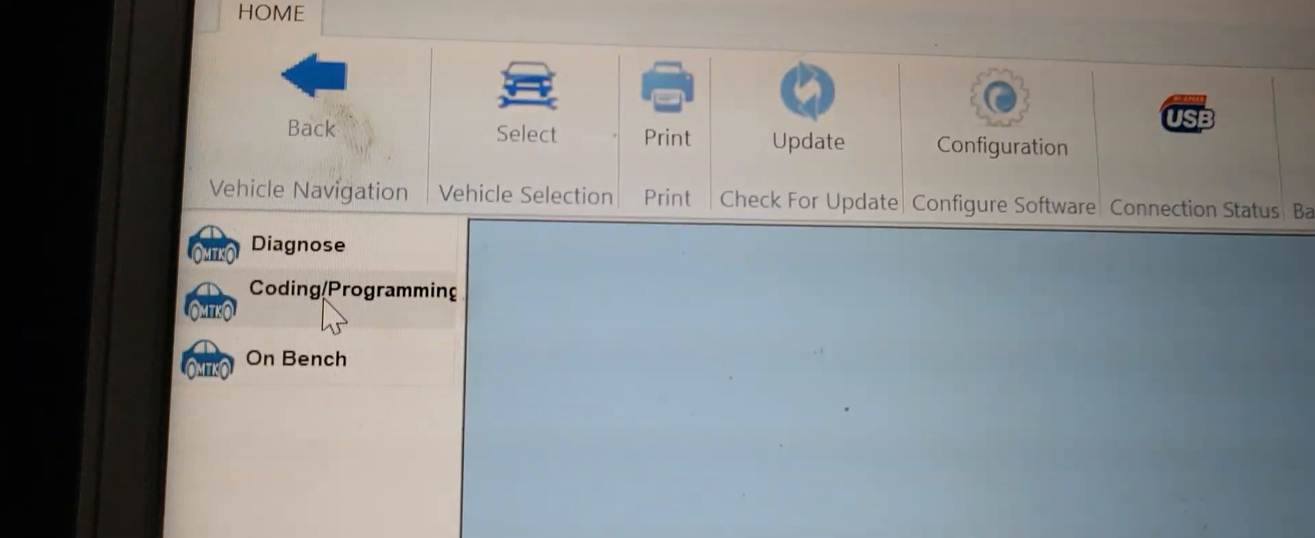
- Enter BMW Coding/Programming and let it calculate the vehicle target I-Step
left_click(348, 291)
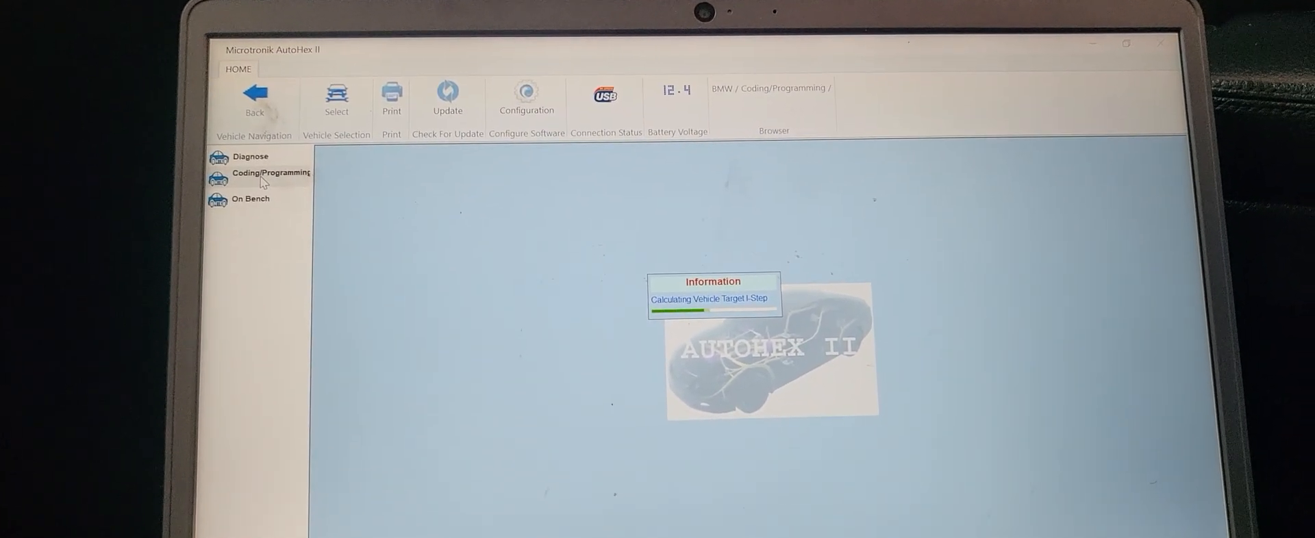
- Load the F010 vehicle identification and scroll through the modules ready to encode
left_click(270, 172)
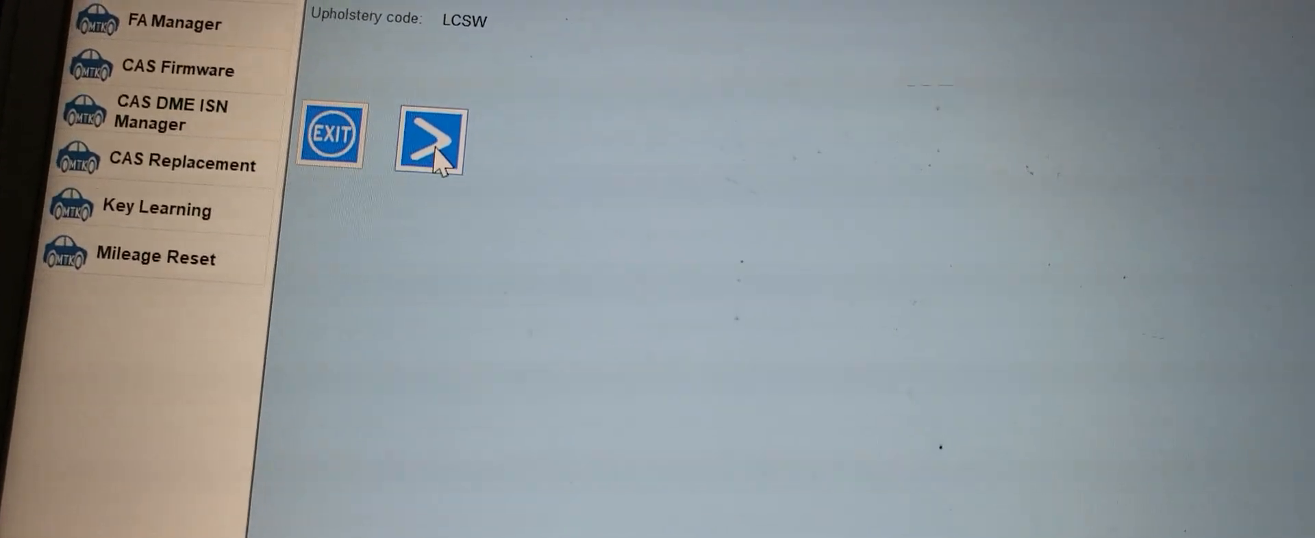
left_click(427, 140)
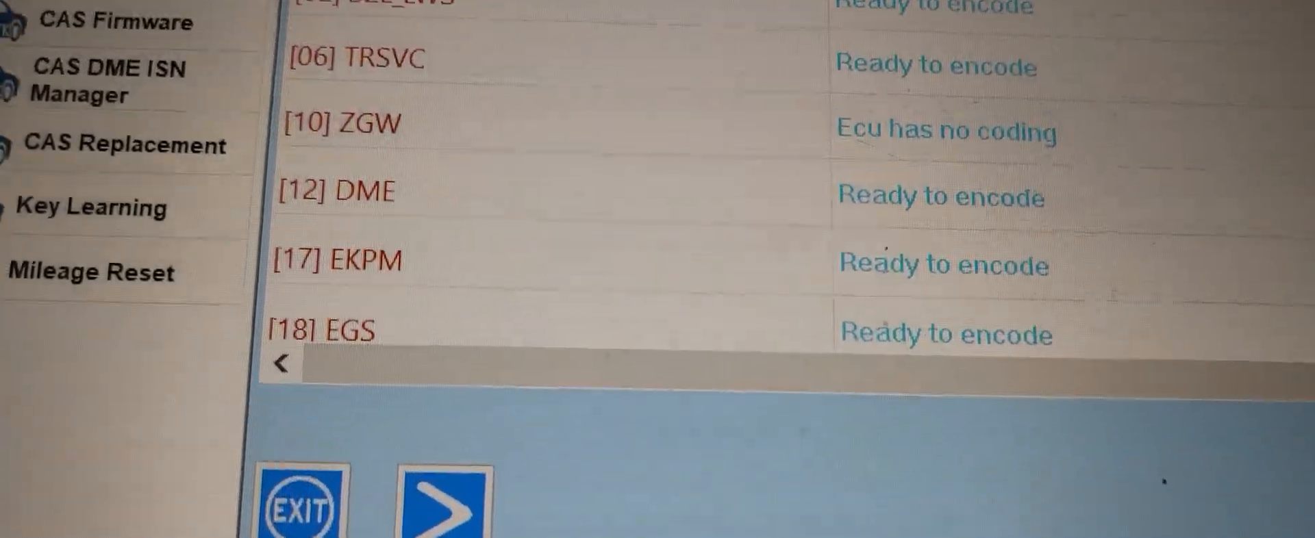
scroll("down", 3)
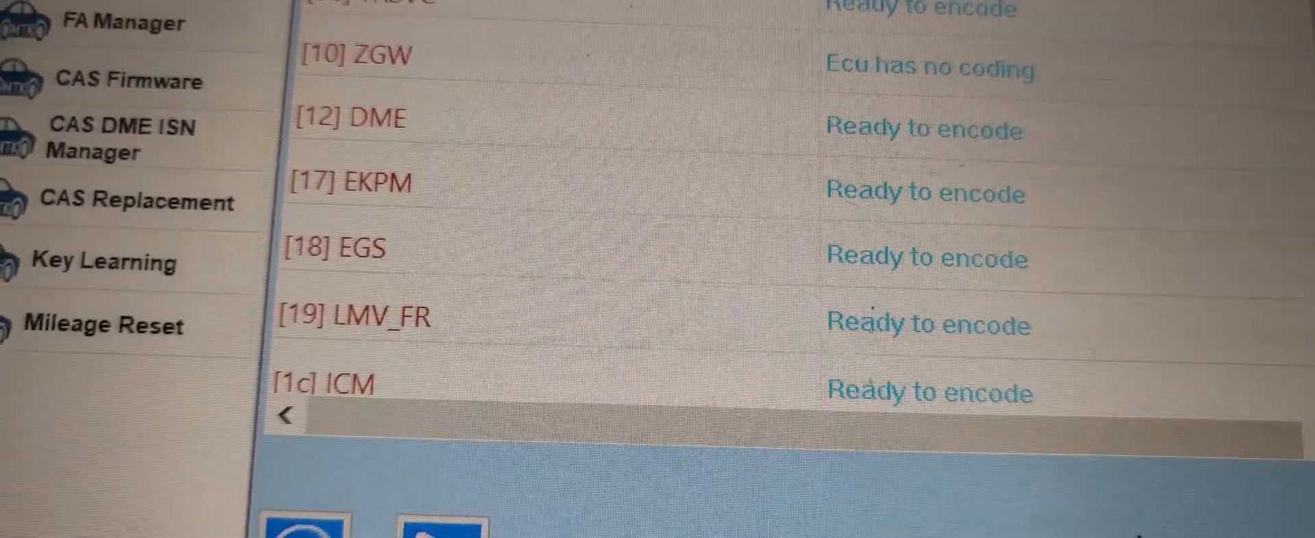
scroll("down", 3)
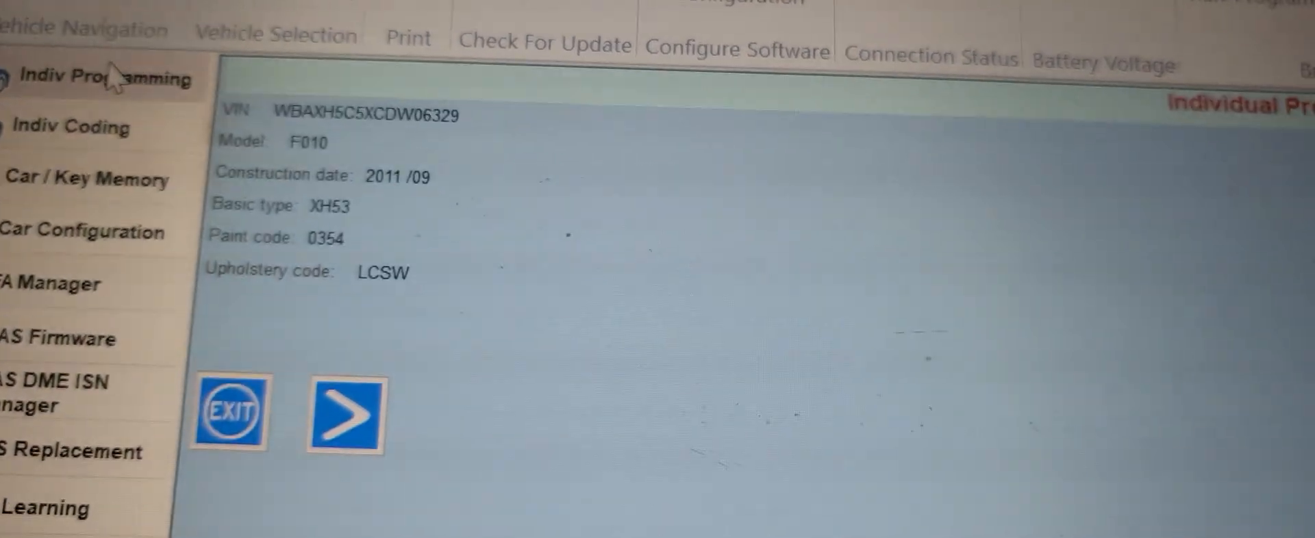
- Open Individual Programming and scroll the module list to choose a module
left_click(342, 415)
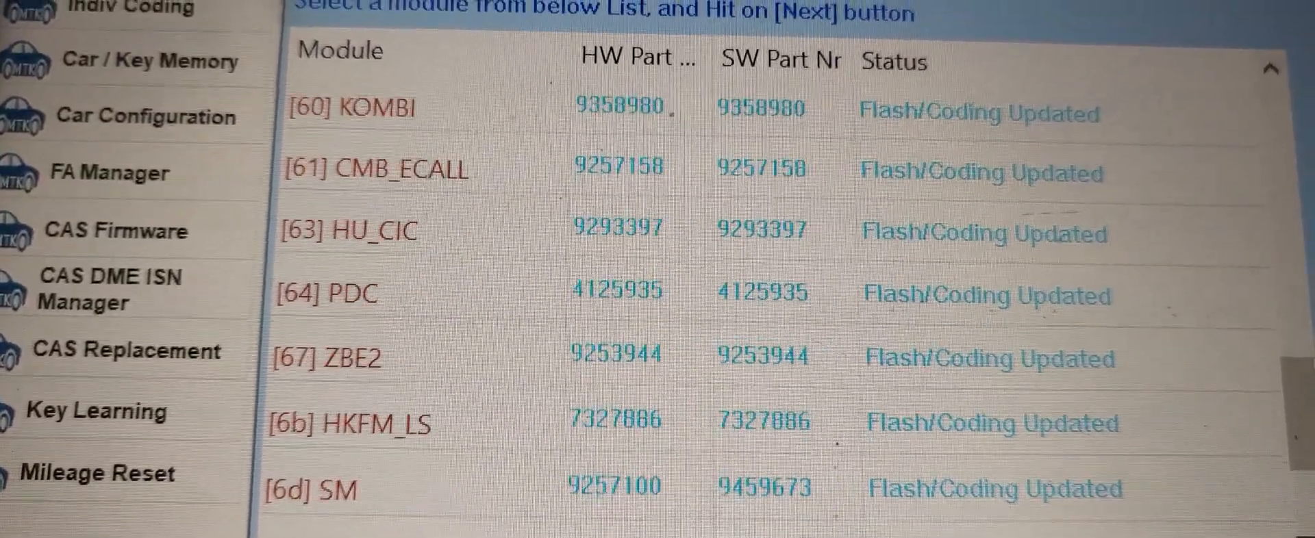
scroll("down", 3)
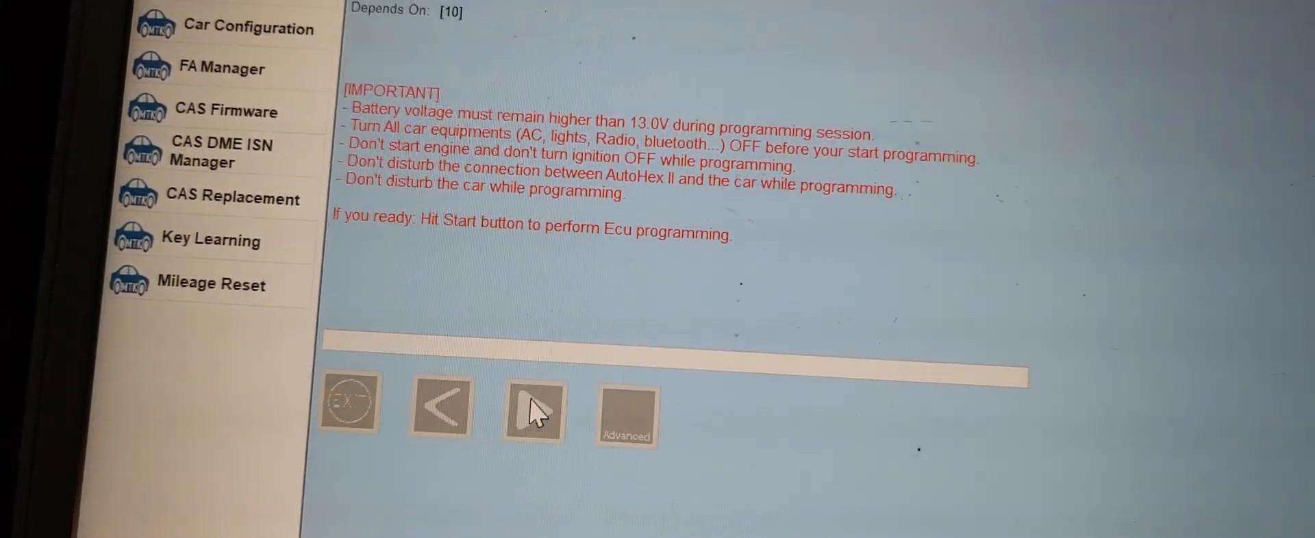
- Start programming the selected module, which fails with a 'cannot open data file' error
left_click(534, 407)
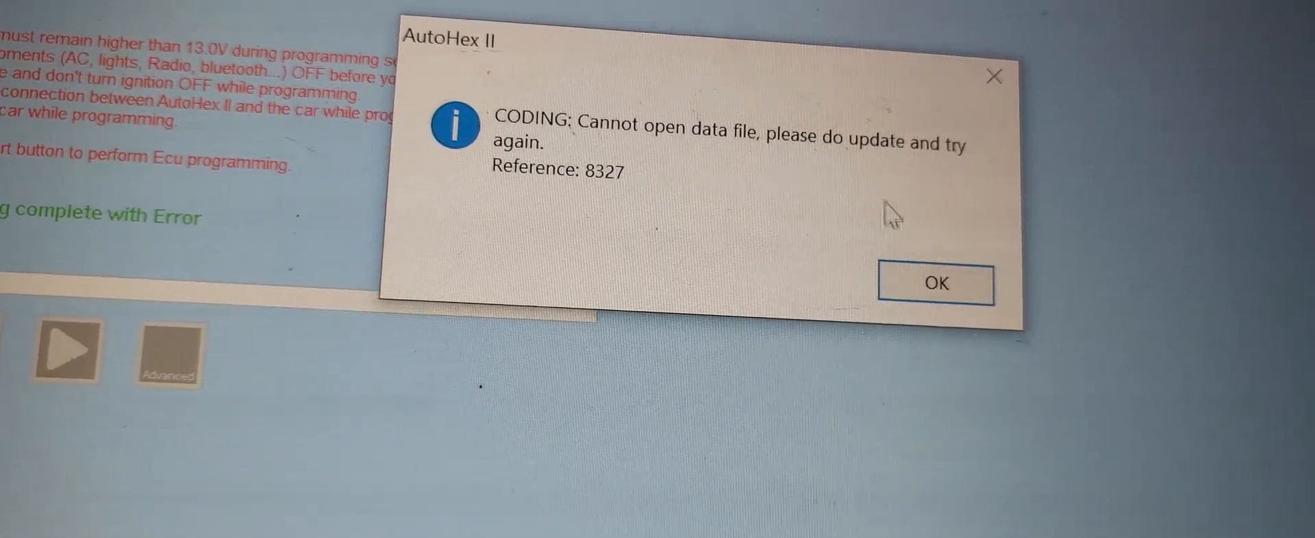
- Dismiss the 'Cannot open data file' error and return to the AutoHex II home screen
left_click(935, 283)
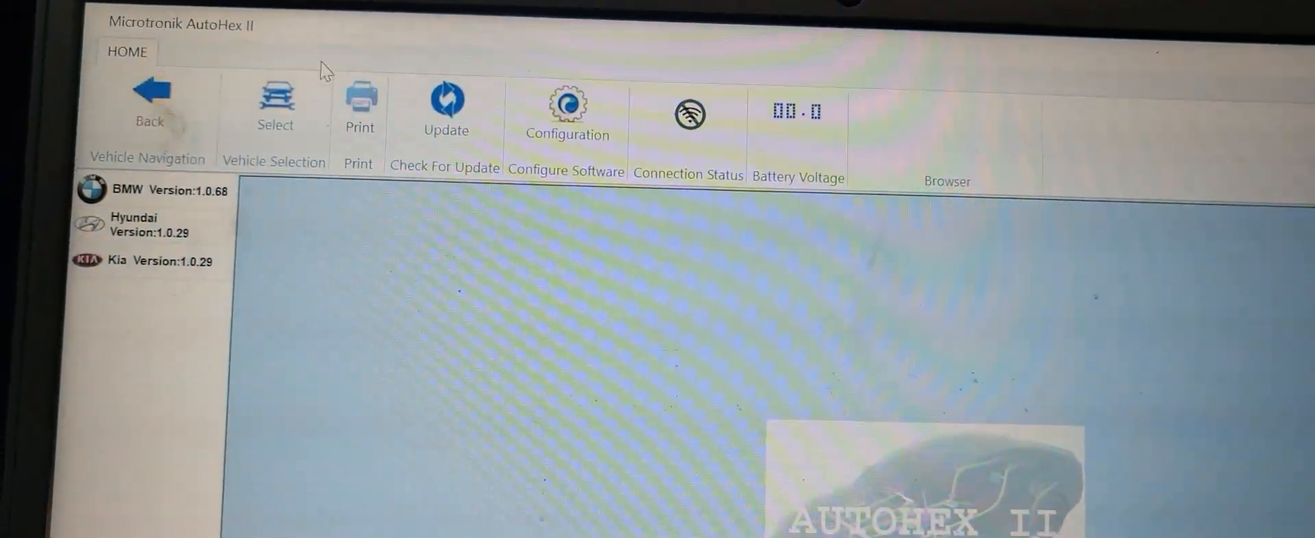
- Reopen the BMW software so Coding/Programming recalculates the target I-Step
left_click(440, 96)
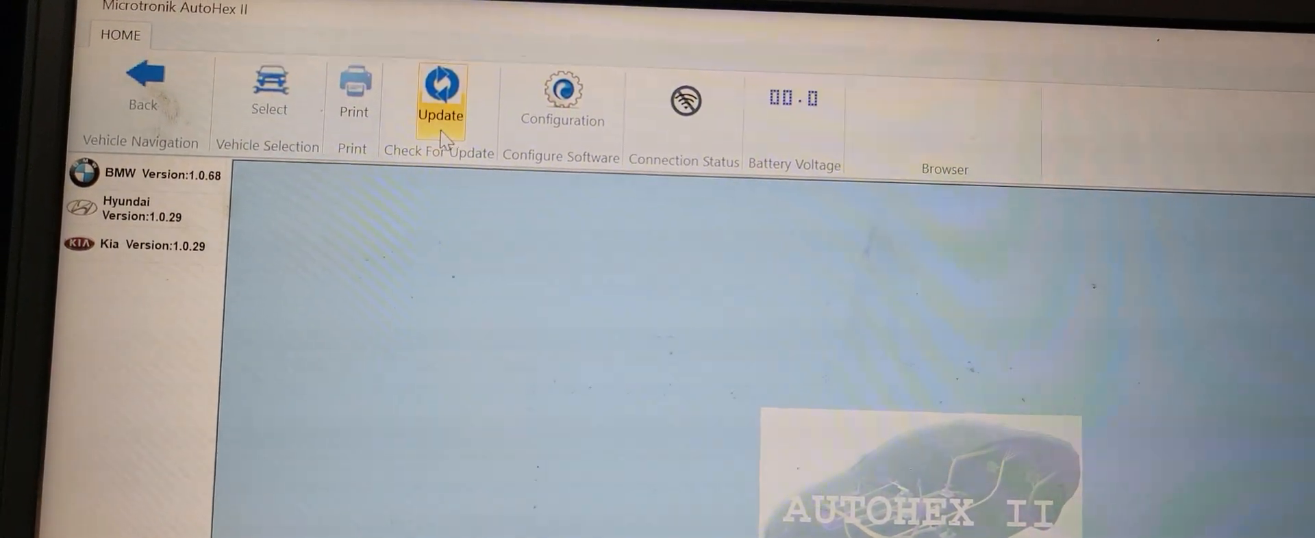
left_click(440, 97)
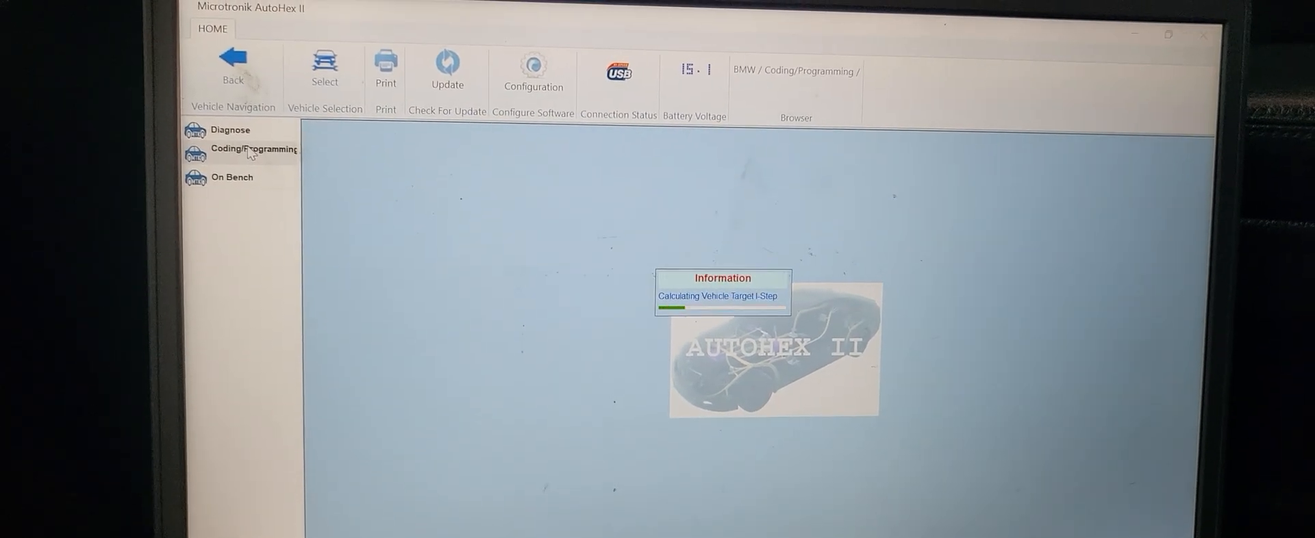
- Reopen Individual Programming and select the [72] FRM module to reach its safety notes
left_click(251, 149)
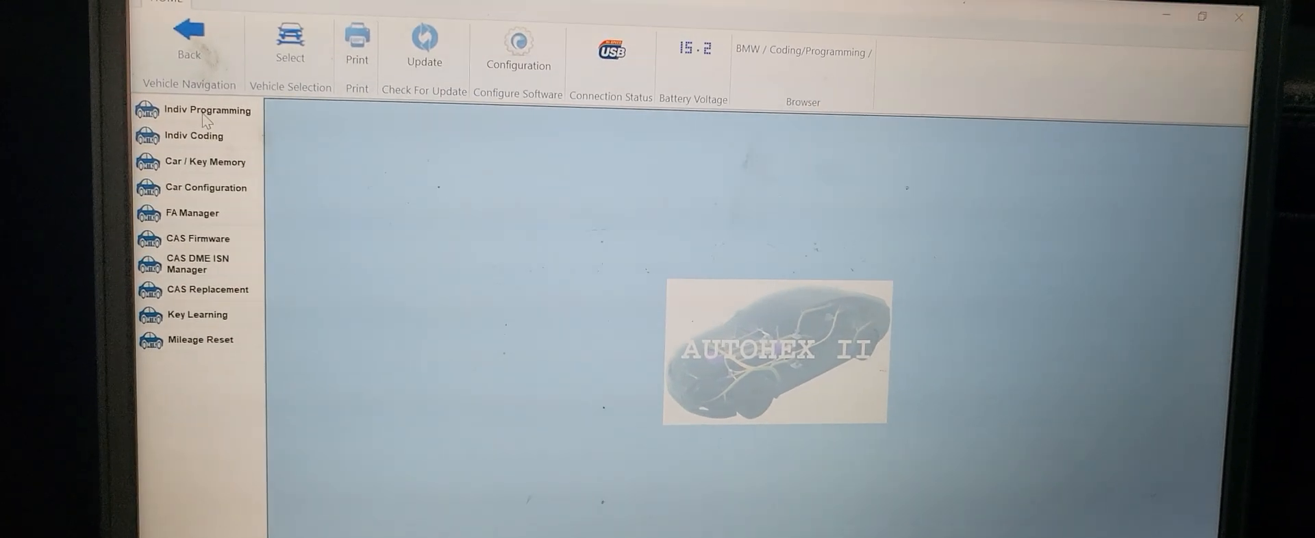
left_click(212, 109)
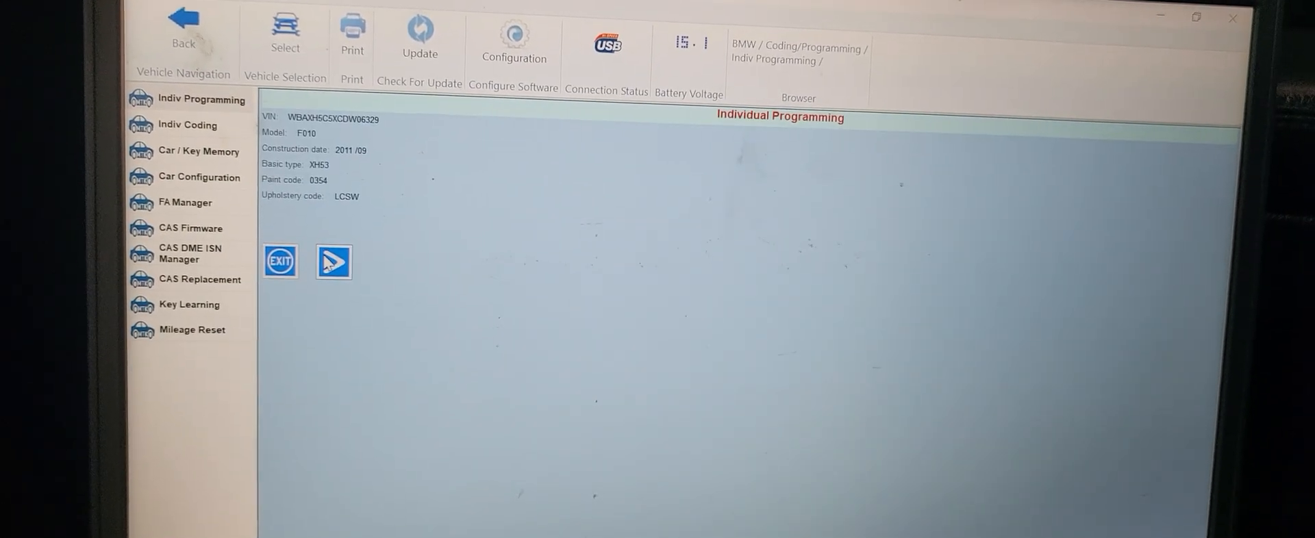
left_click(334, 262)
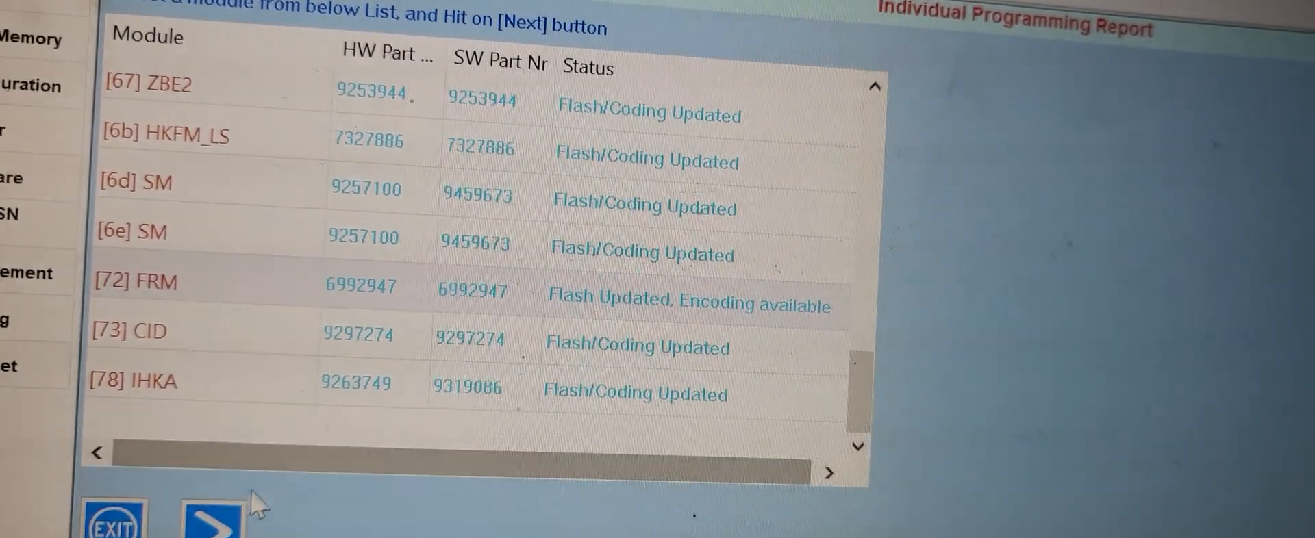
left_click(212, 511)
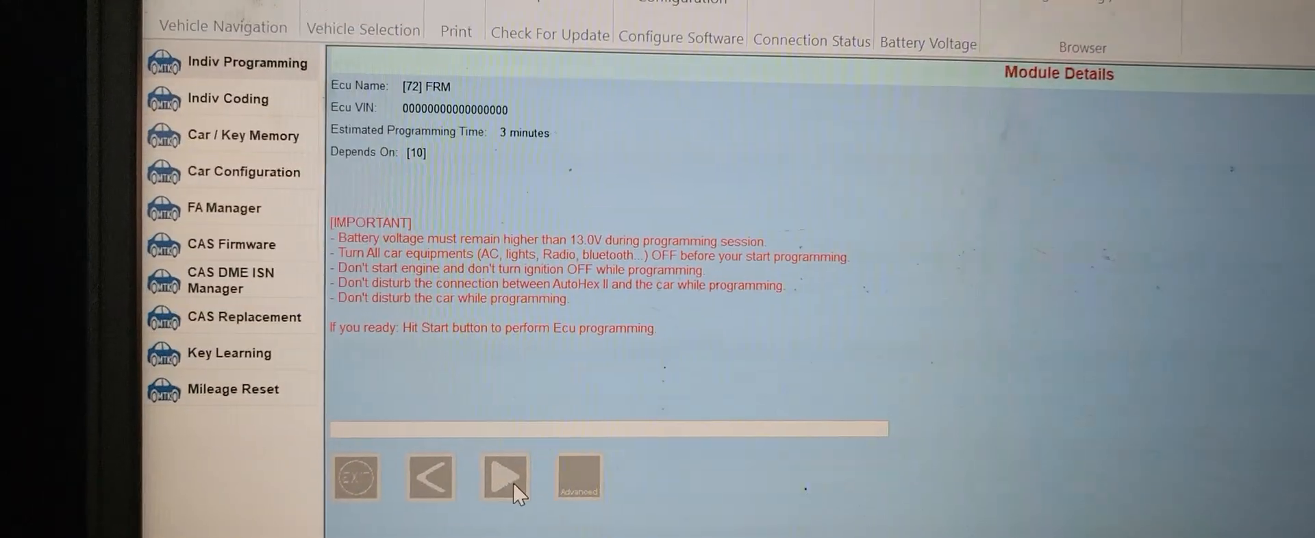
- Start flashing the [72] FRM module and wait for 'Module Flashing complete'
left_click(504, 478)
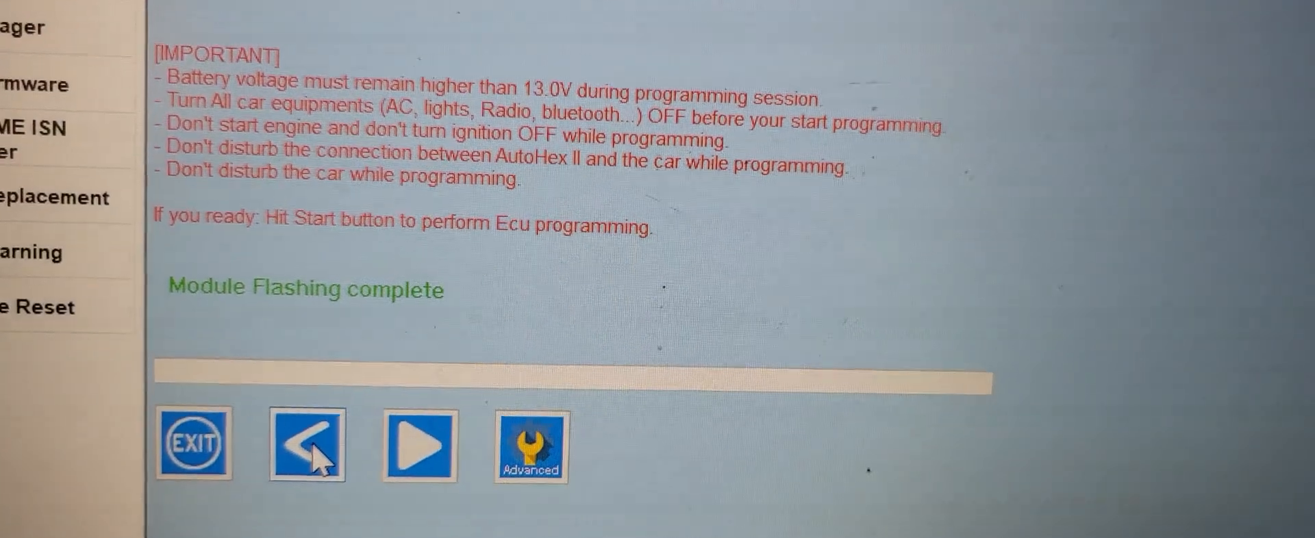
- Reopen the individual programming report, confirm [72] FRM reads Flash/Coding Updated, and exit
left_click(307, 443)
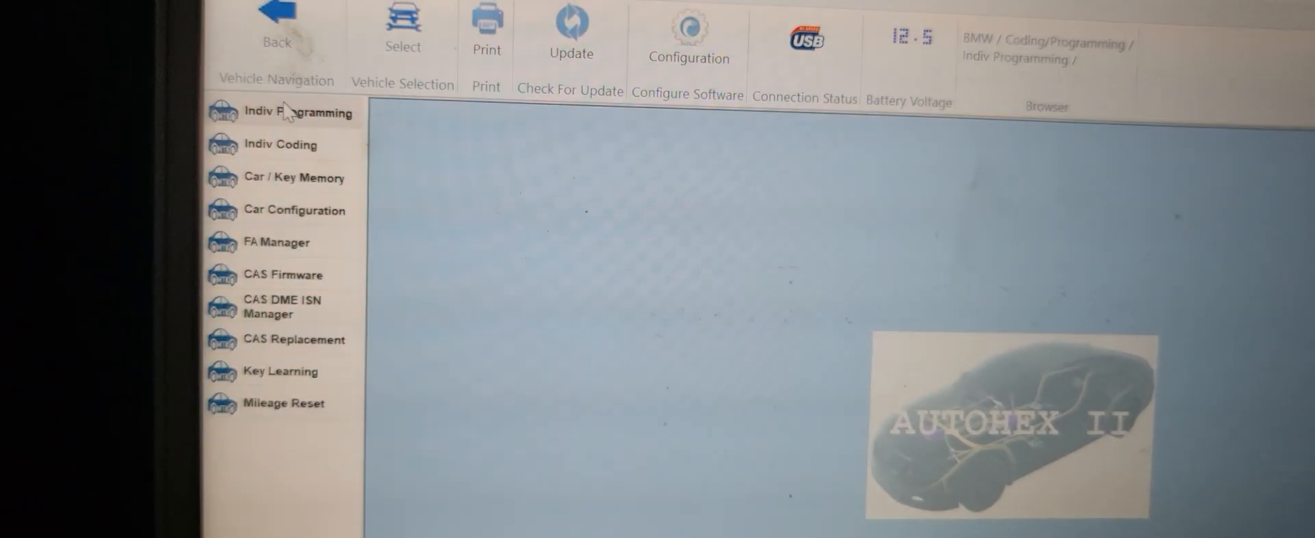
left_click(304, 112)
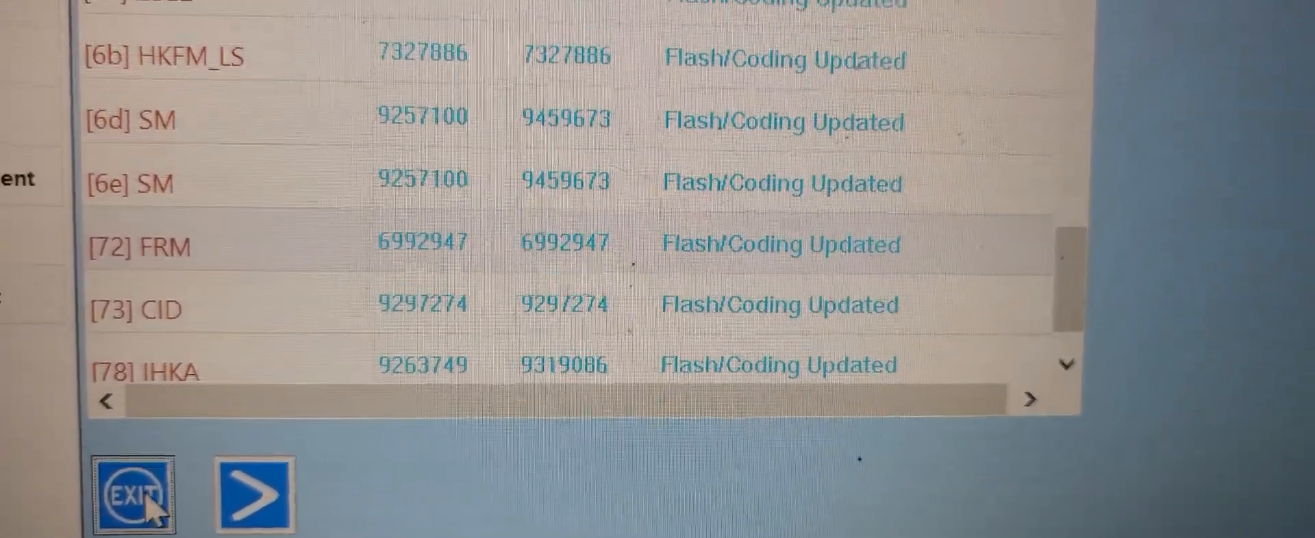
left_click(131, 493)
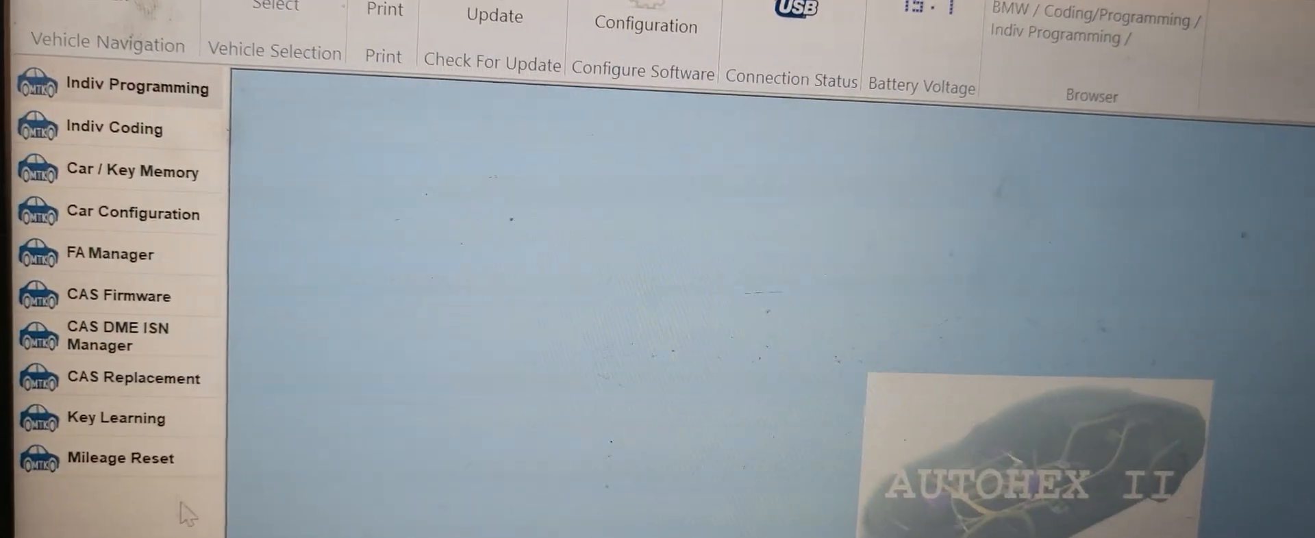
- Open the Indiv Coding module list and scroll down to [72] FRM marked Ready to encode
left_click(115, 128)
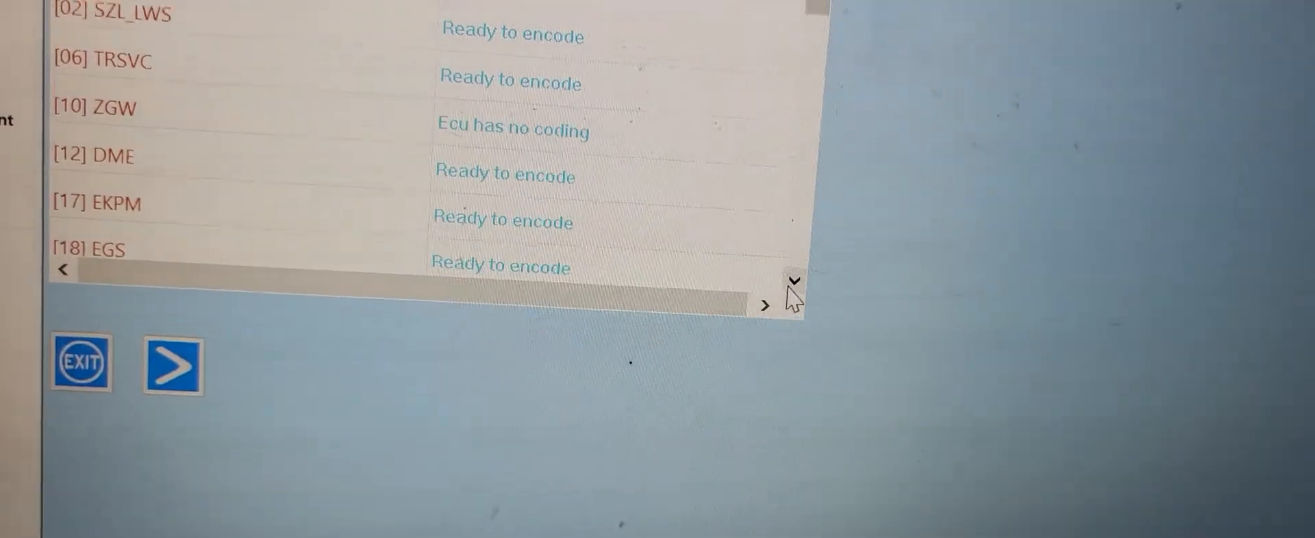
left_click(795, 281)
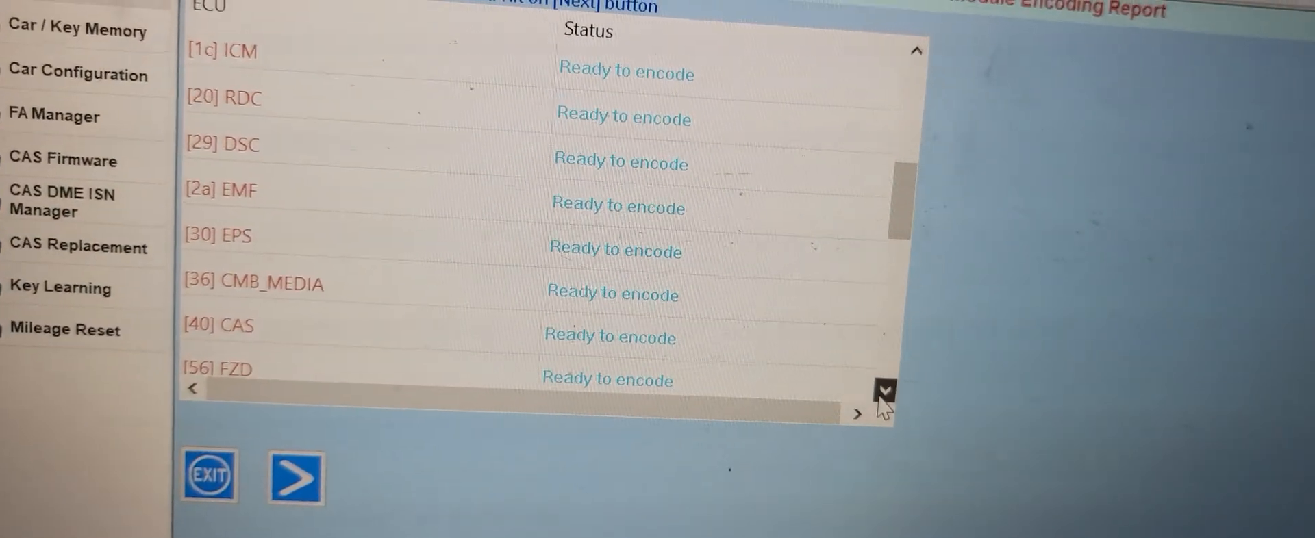
left_click(884, 389)
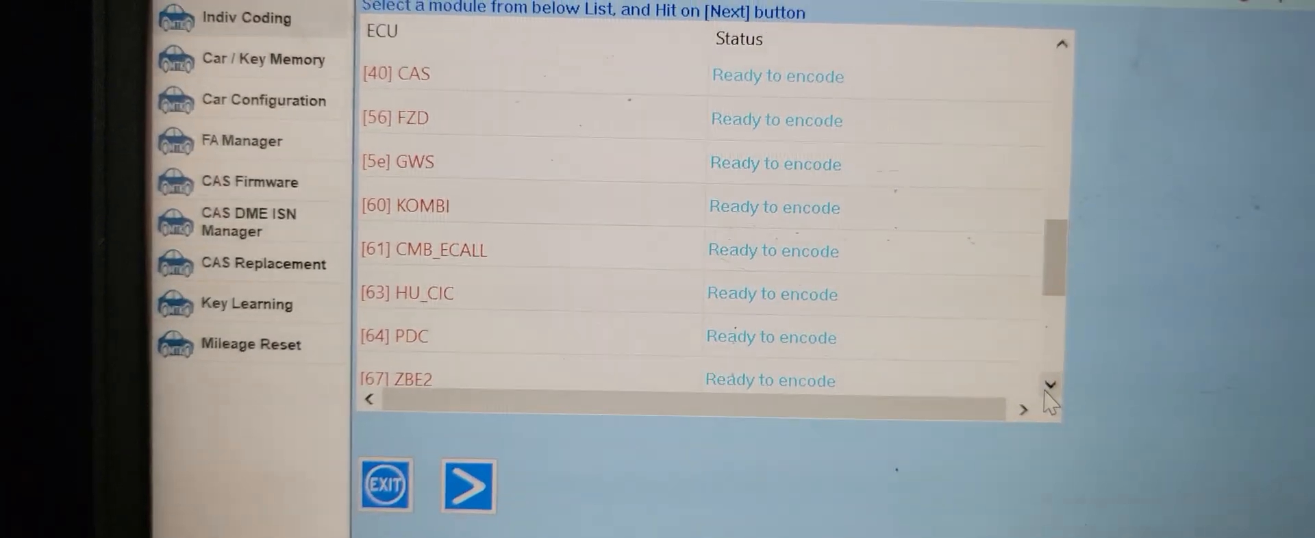
left_click(1050, 386)
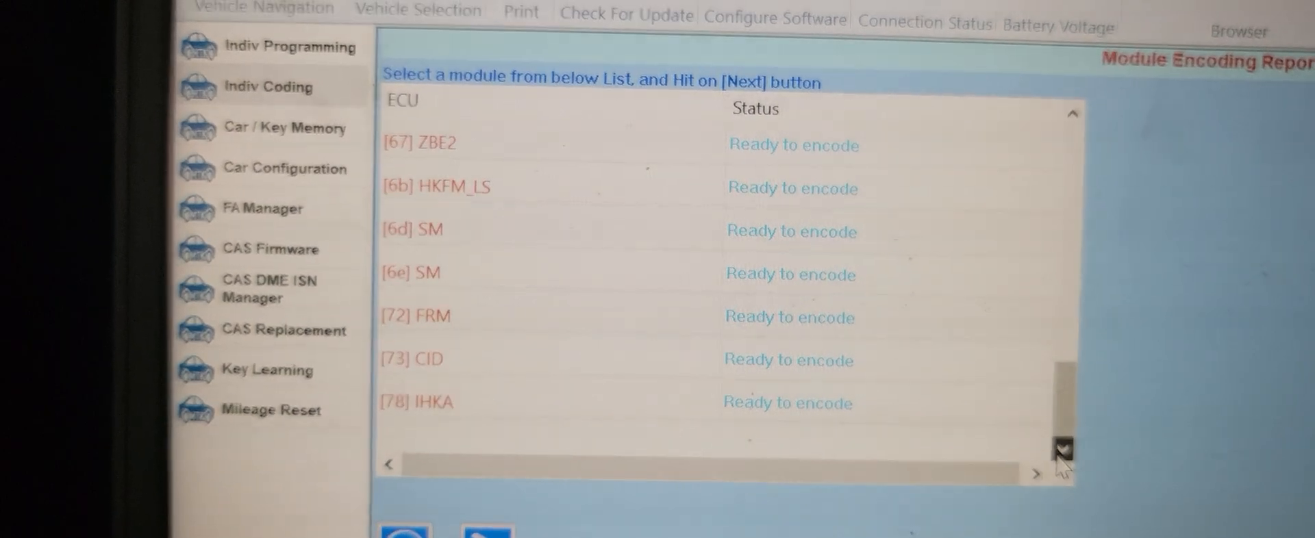